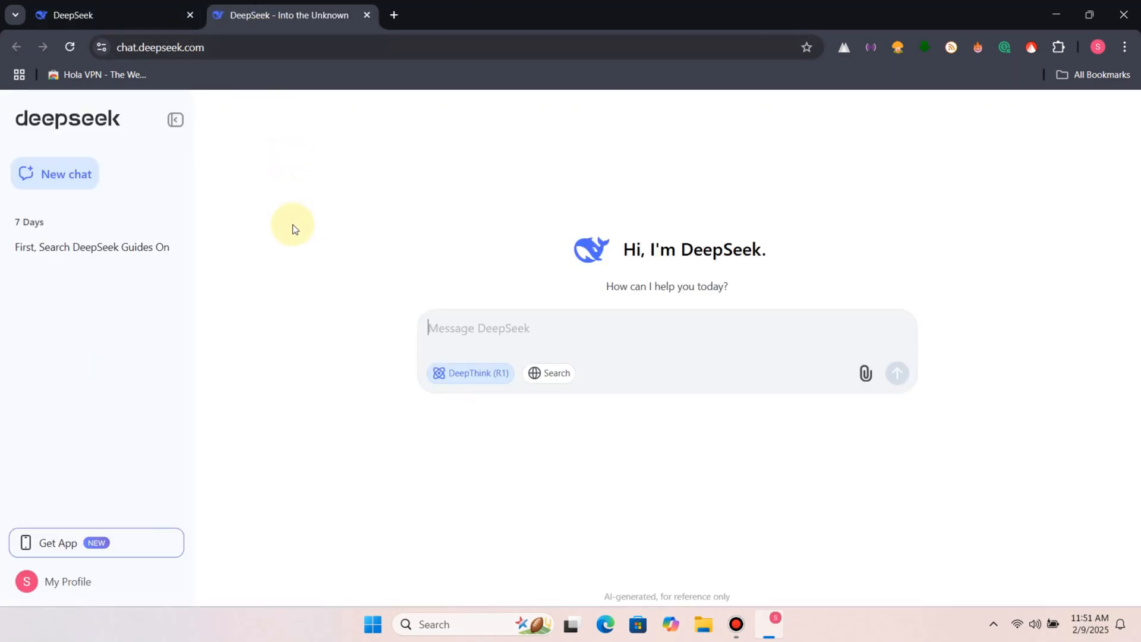
{"action": "mouse_move", "coordinate": [359, 144]}
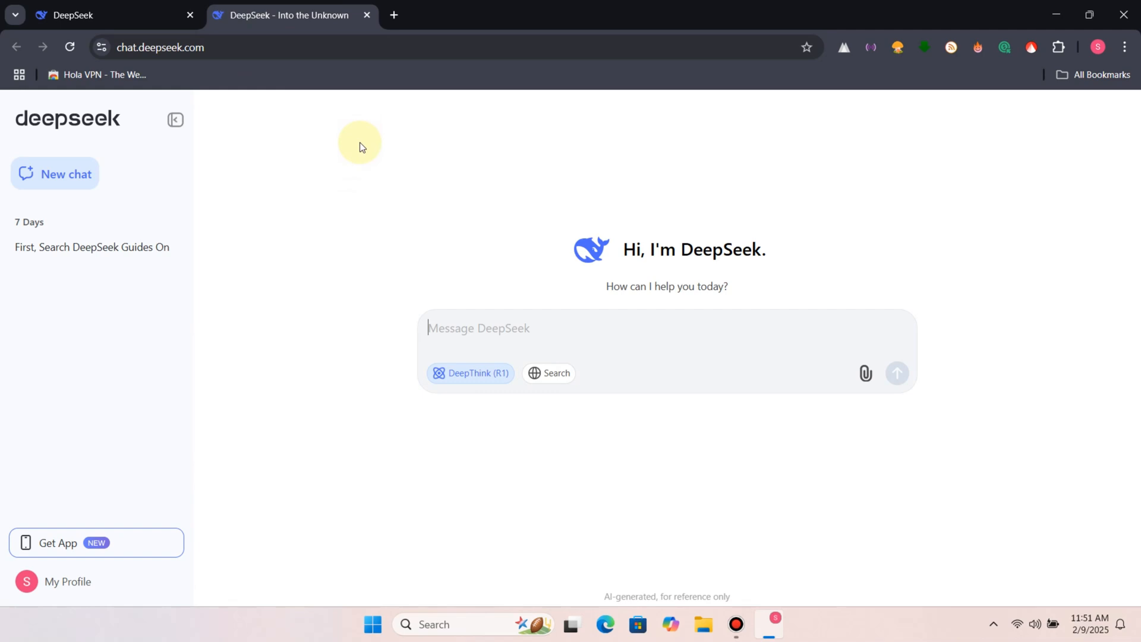
{"action": "mouse_move", "coordinate": [360, 179]}
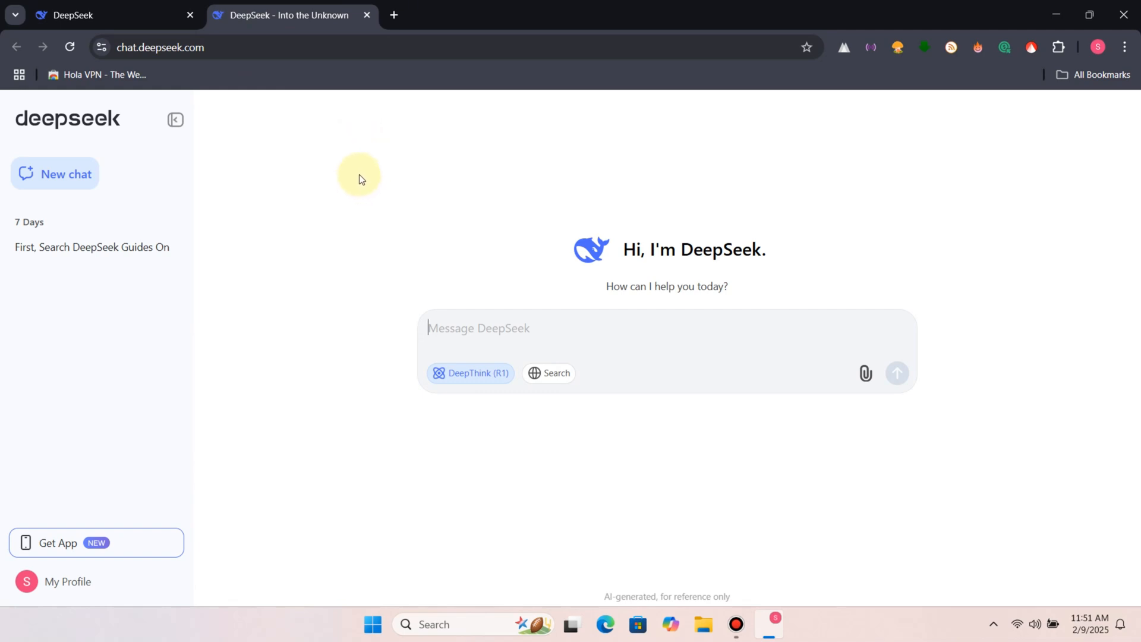
{"action": "mouse_move", "coordinate": [370, 46]}
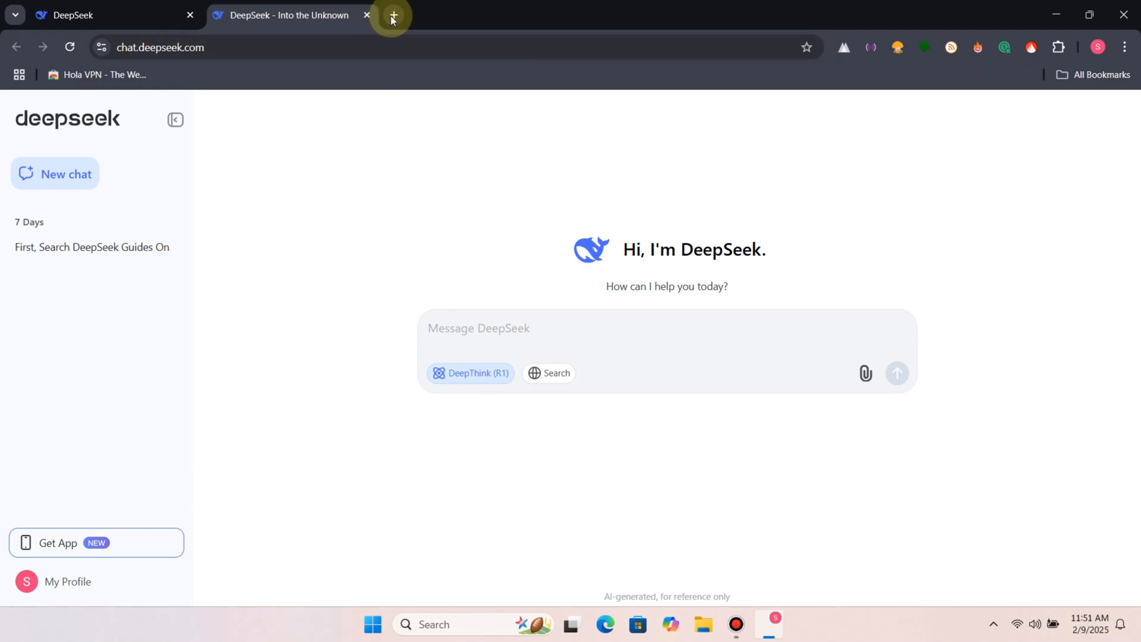
Step: Search 'deepseek guides' in a new tab and reach the uninstall DeepSeek-R1 article
{"action": "left_click", "coordinate": [392, 14]}
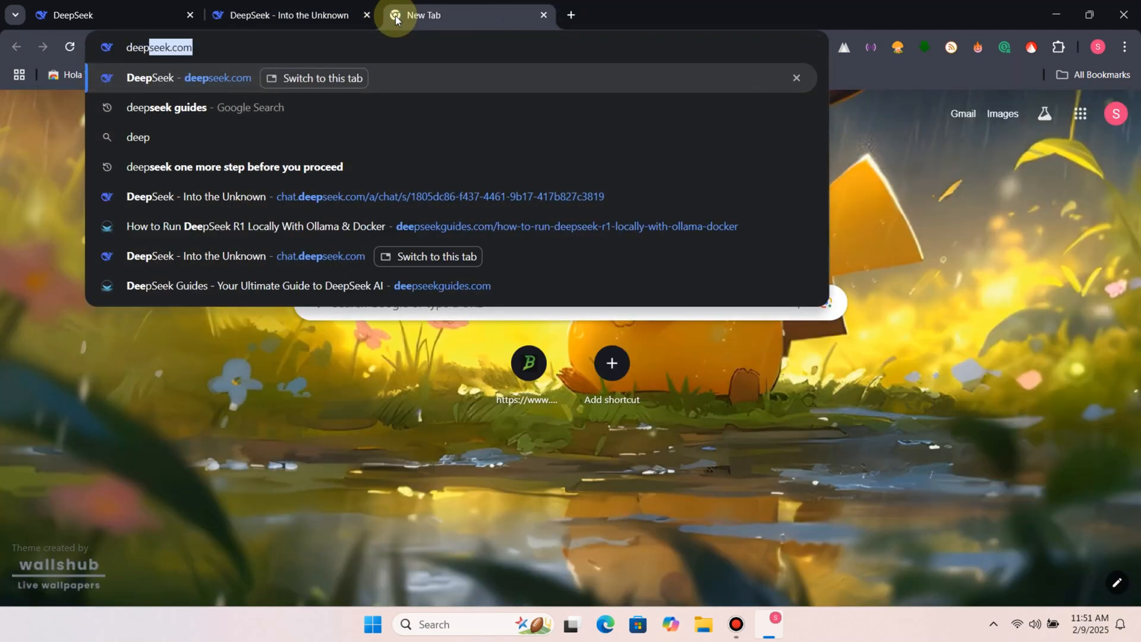
{"action": "type", "text": "deepseek guides"}
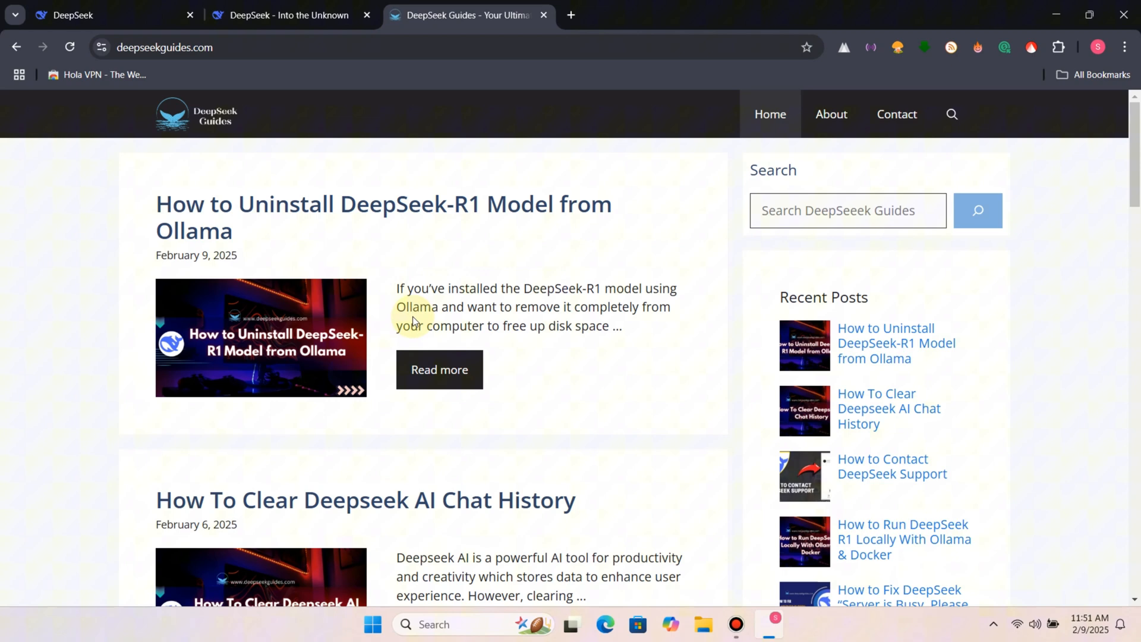
{"action": "left_click", "coordinate": [365, 204]}
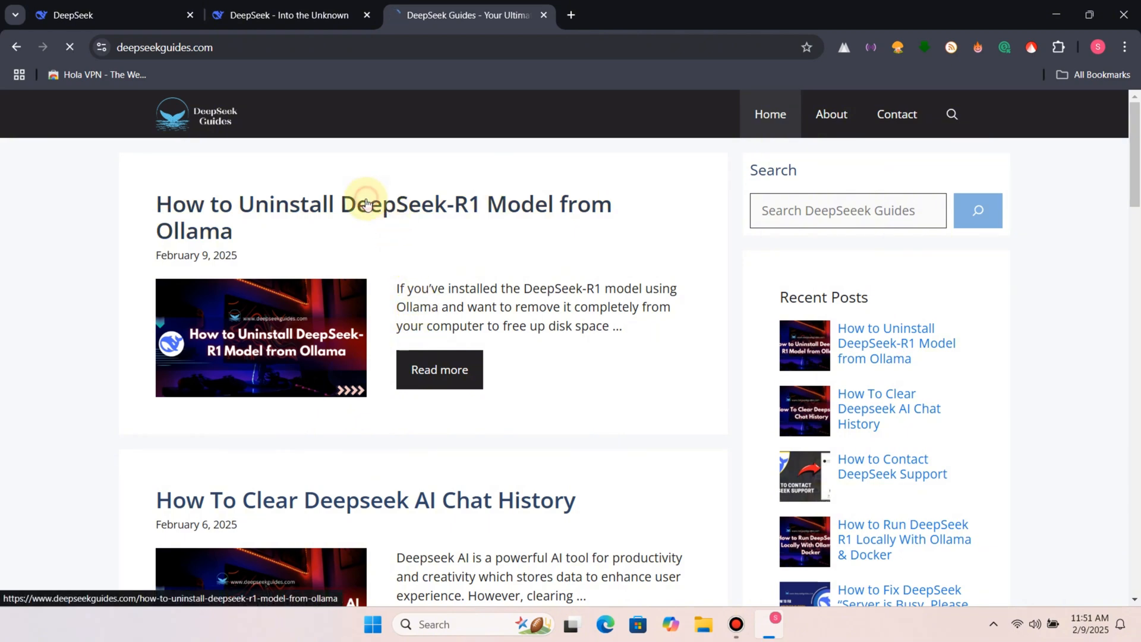
{"action": "left_click", "coordinate": [384, 203]}
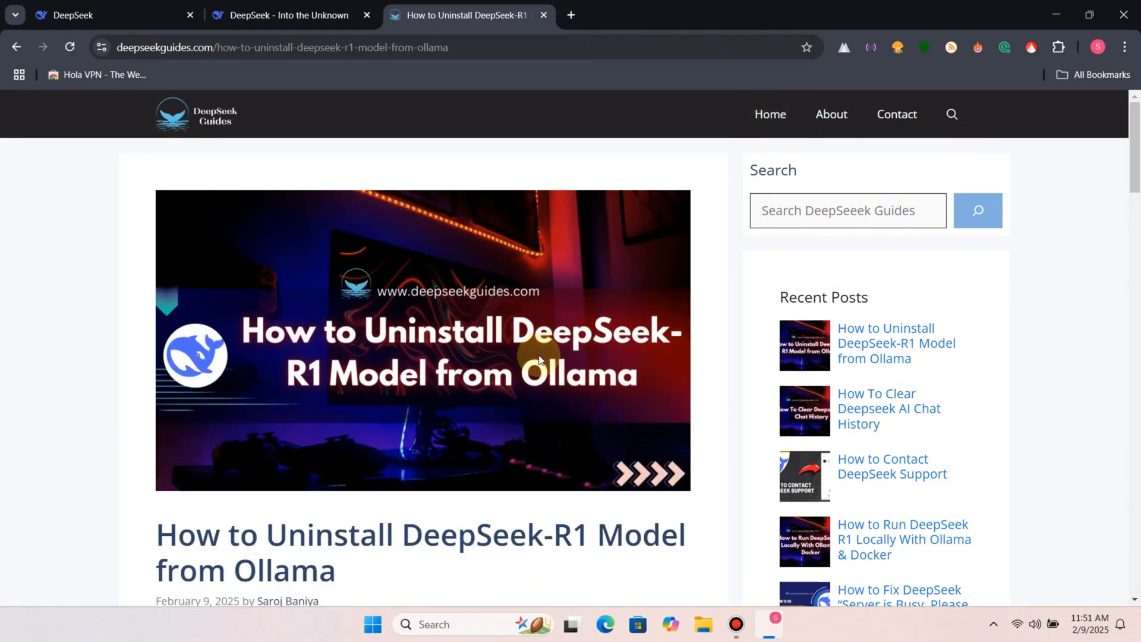
Step: Copy the guide's Step 1 'ollama list' command and run it in Command Prompt, showing deepseek-r1:1.5b
{"action": "scroll", "scroll_direction": "down", "scroll_amount": 3}
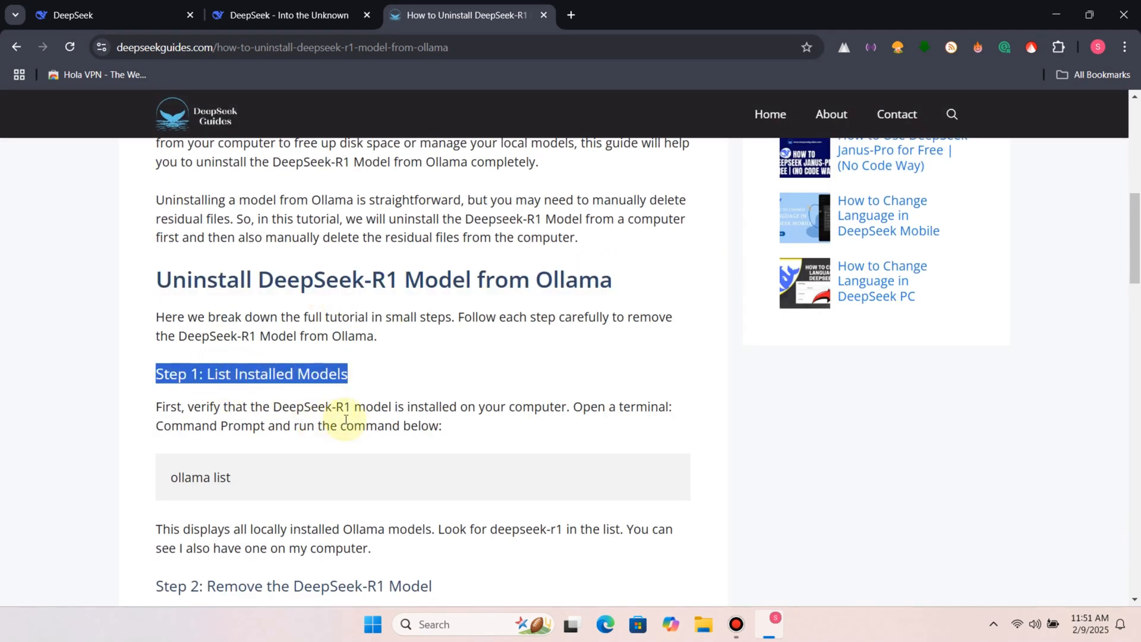
{"action": "left_click", "coordinate": [373, 625]}
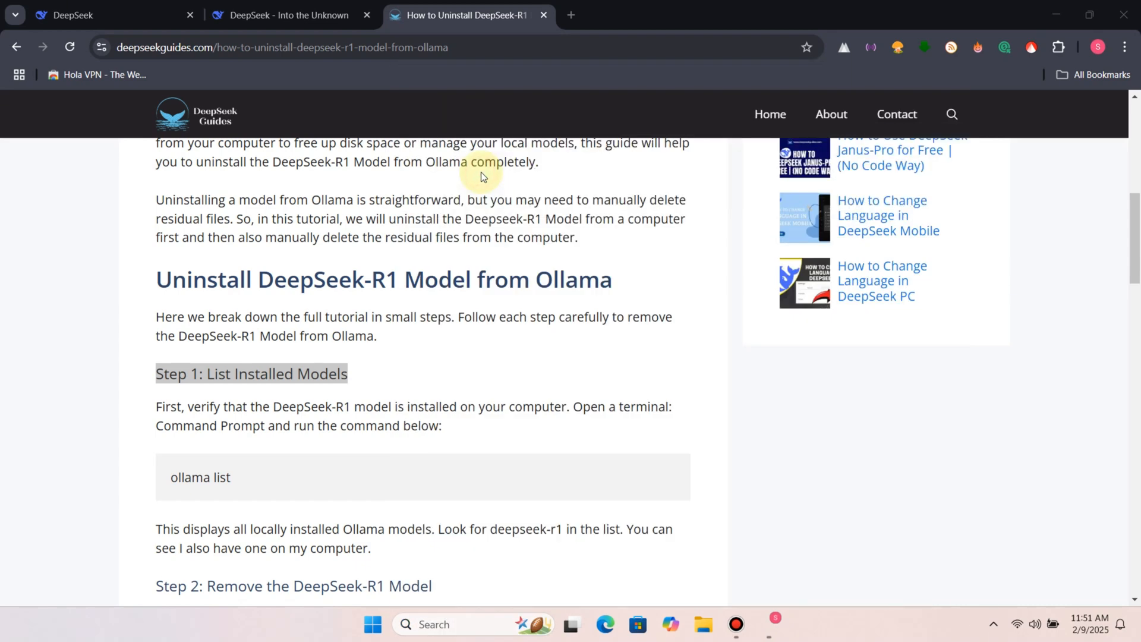
{"action": "left_click", "coordinate": [783, 624]}
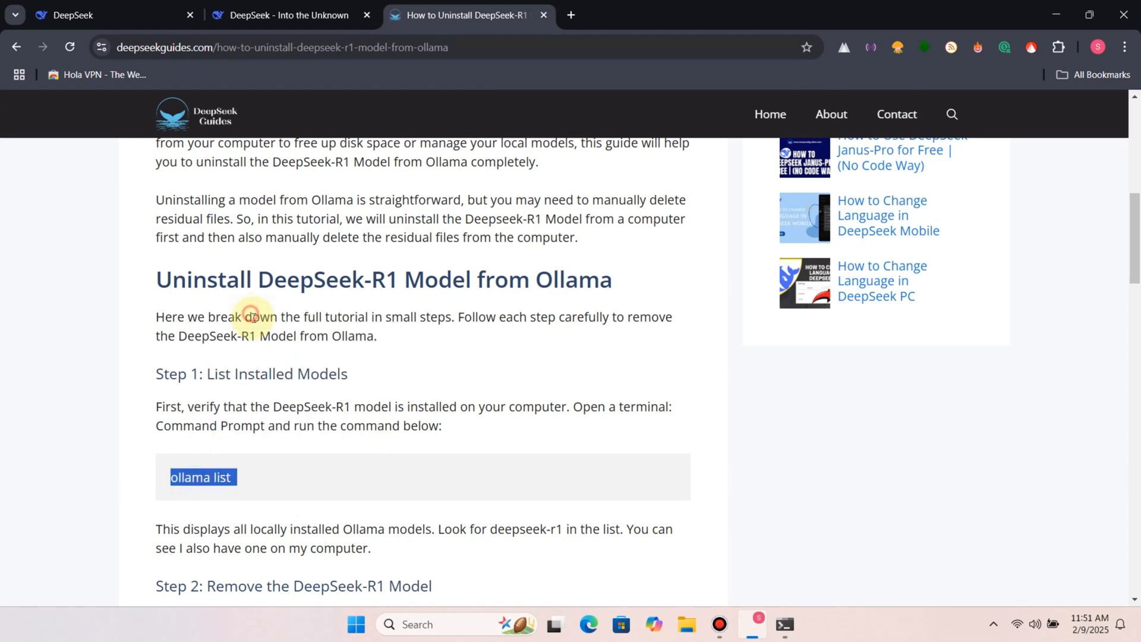
{"action": "left_click", "coordinate": [784, 624]}
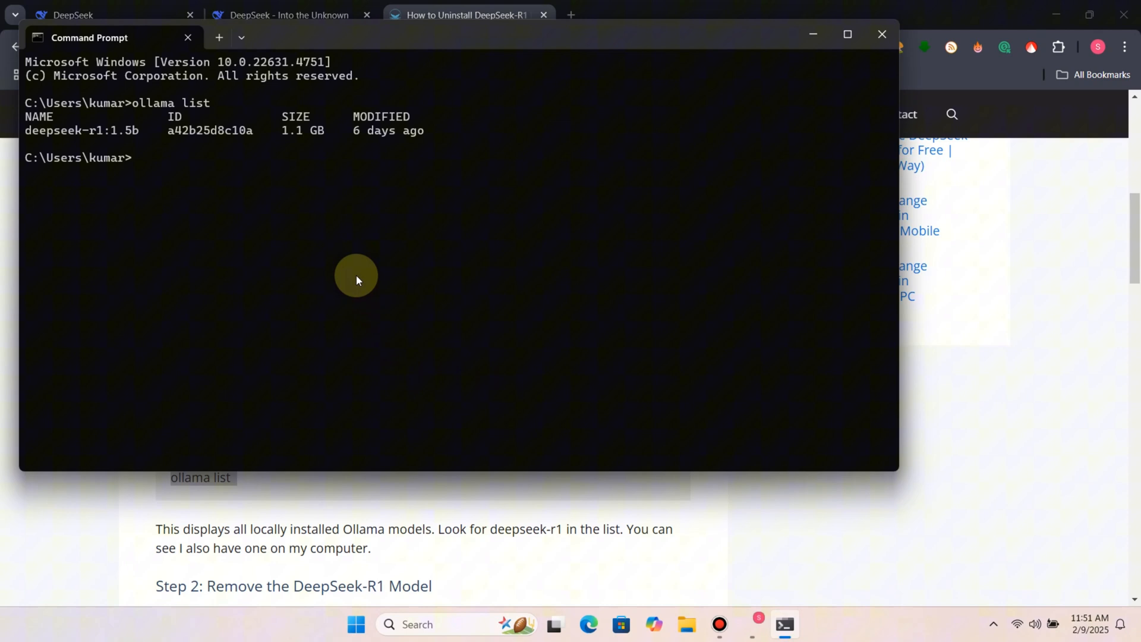
{"action": "mouse_move", "coordinate": [284, 425]}
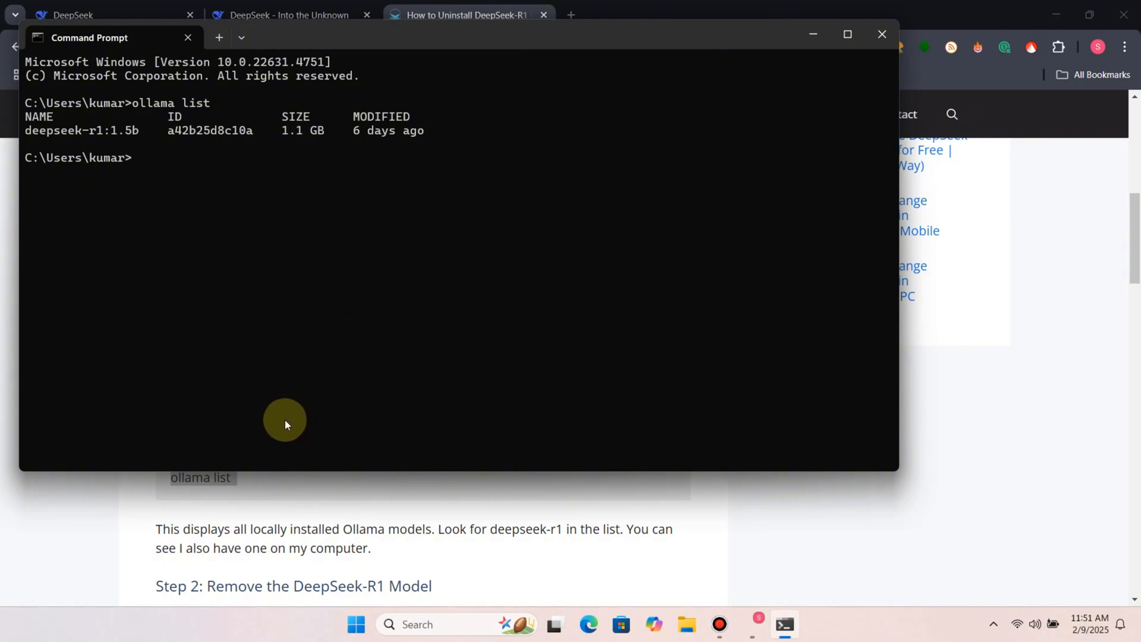
Step: Copy the Step 2 'ollama rm deepseek-r1' command from the guide and return to the terminal
{"action": "left_click", "coordinate": [881, 34]}
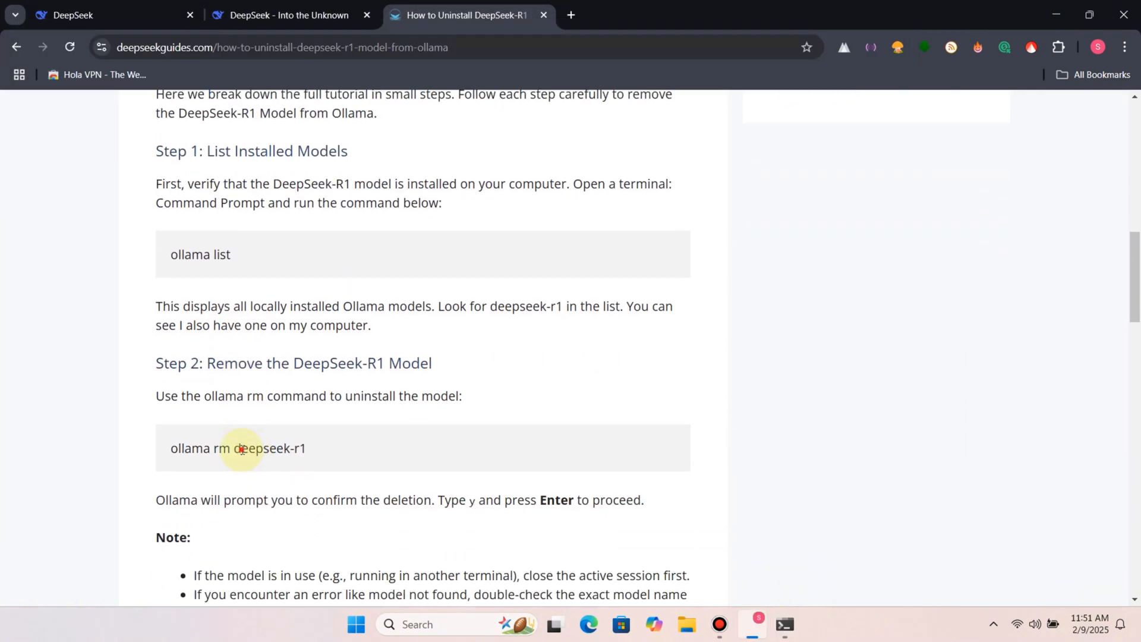
{"action": "double_click", "coordinate": [239, 448]}
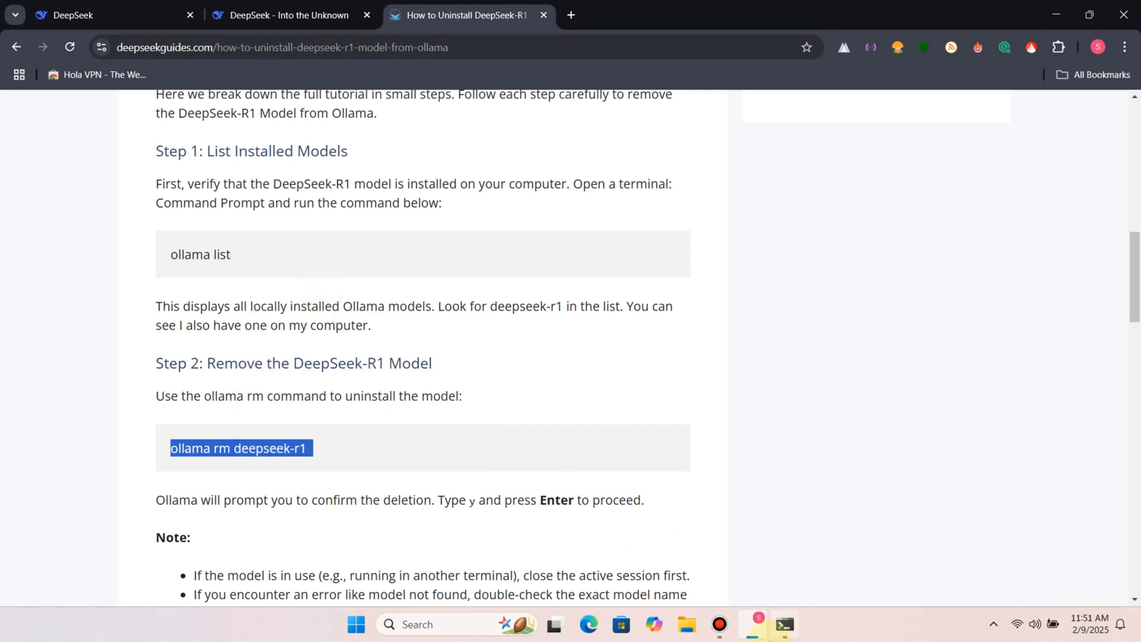
{"action": "left_click", "coordinate": [784, 629]}
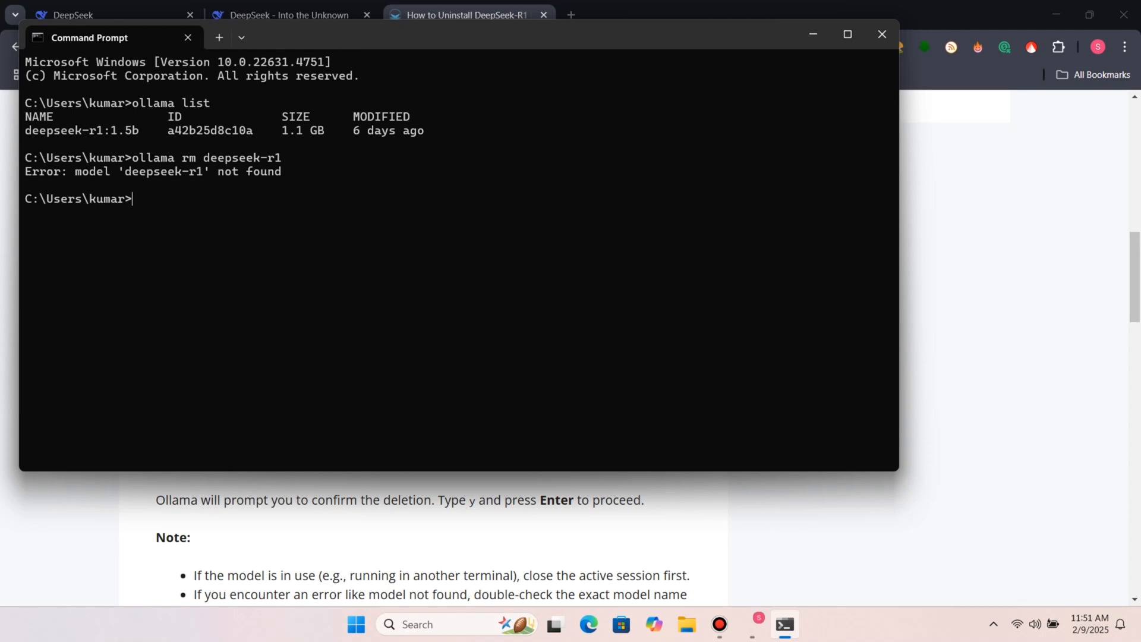
Step: Run 'ollama rm deepseek-r1', then the exact 'ollama rm deepseek-r1:1.5b', and move to File Explorer
{"action": "type", "text": "ollama rm deepseek-r1"}
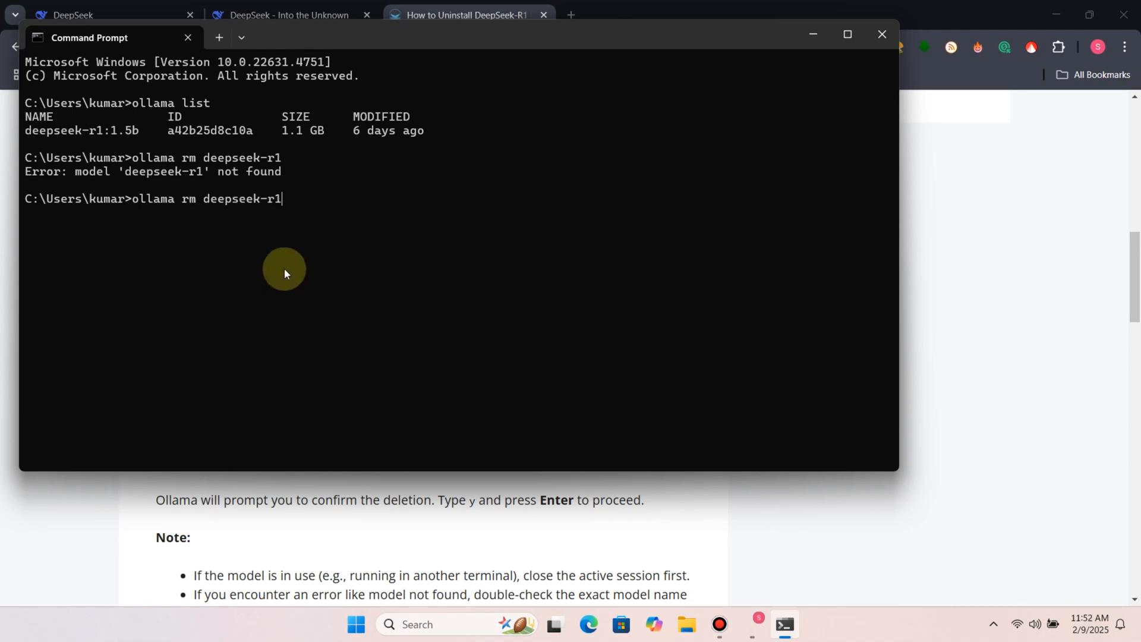
{"action": "type", "text": ":1"}
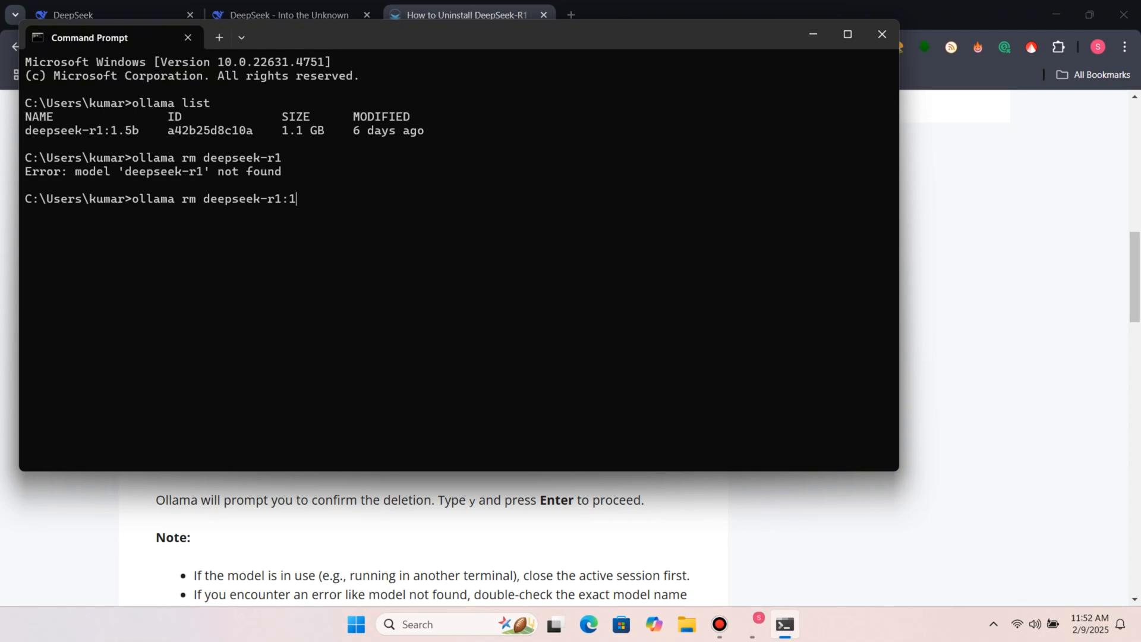
{"action": "type", "text": ".5b"}
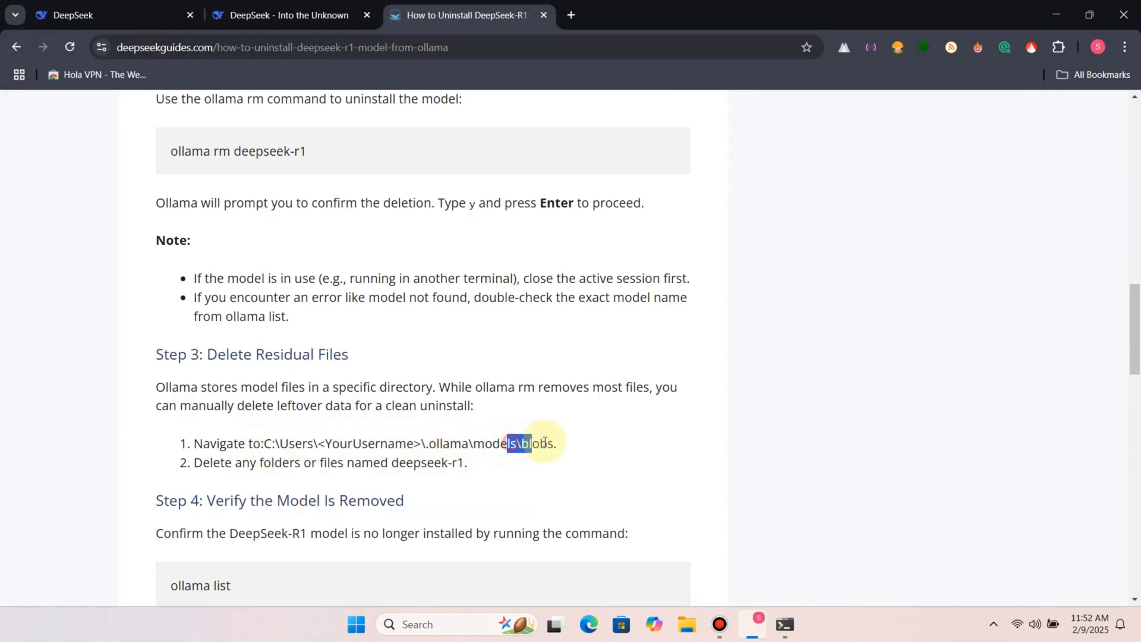
{"action": "left_click", "coordinate": [684, 624]}
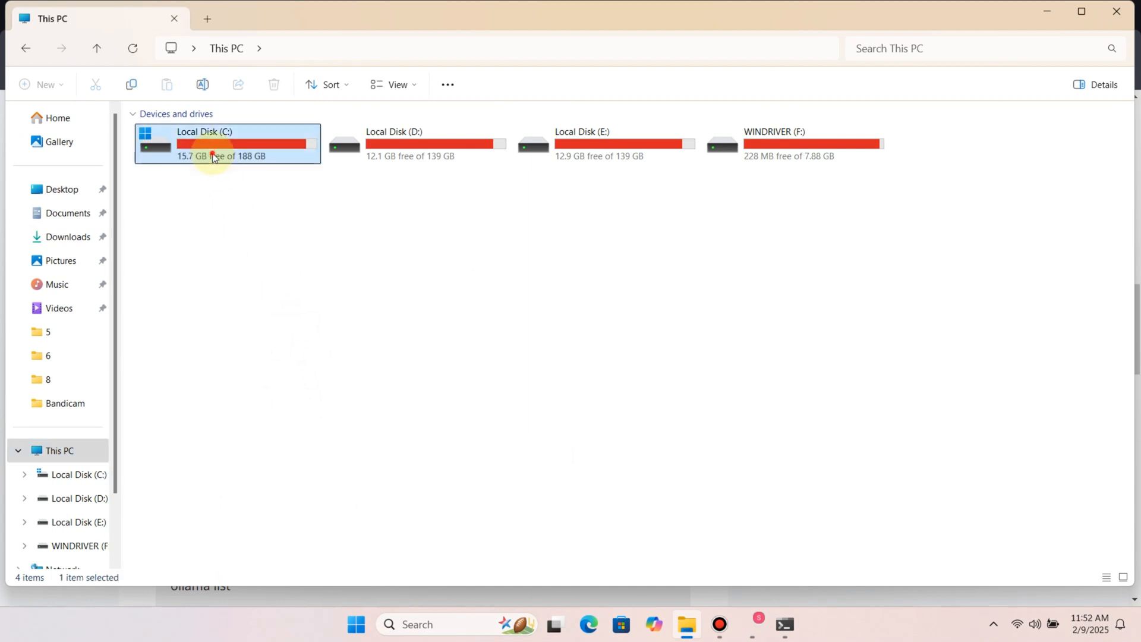
Step: Navigate C: > Users > user profile > .ollama models blobs folder, which is empty
{"action": "double_click", "coordinate": [203, 144]}
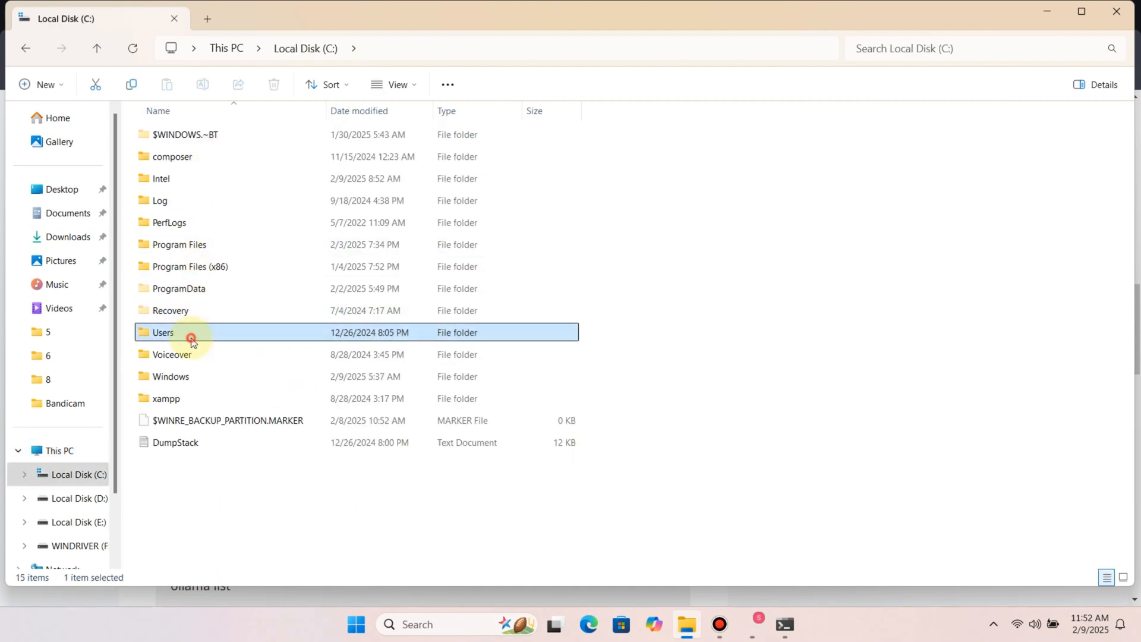
{"action": "double_click", "coordinate": [163, 331]}
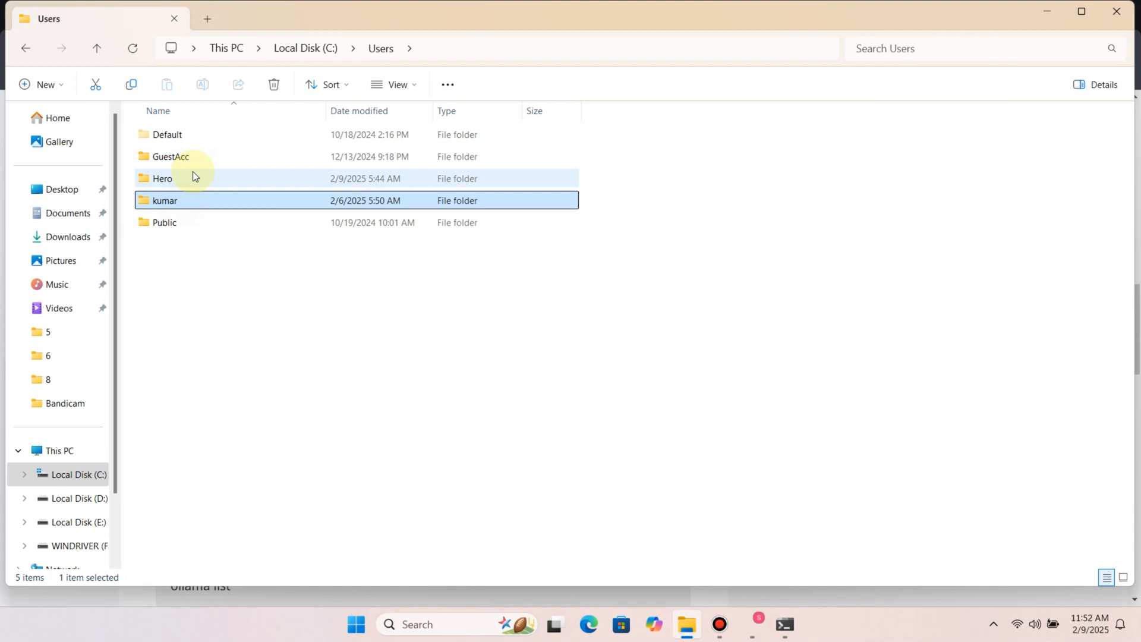
{"action": "double_click", "coordinate": [164, 199]}
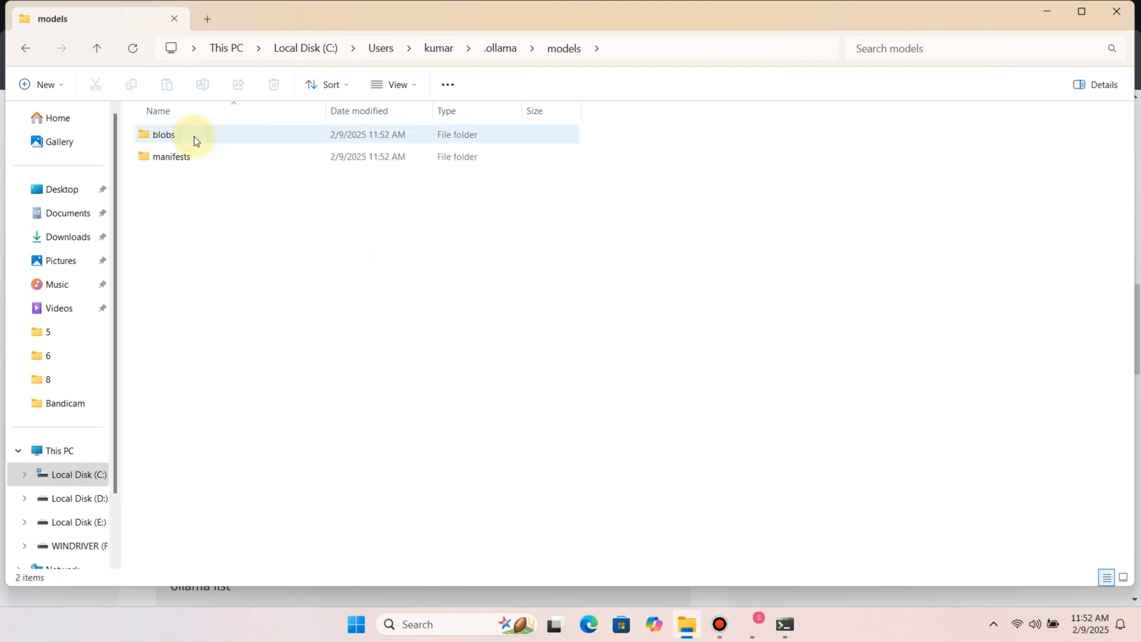
{"action": "double_click", "coordinate": [163, 134]}
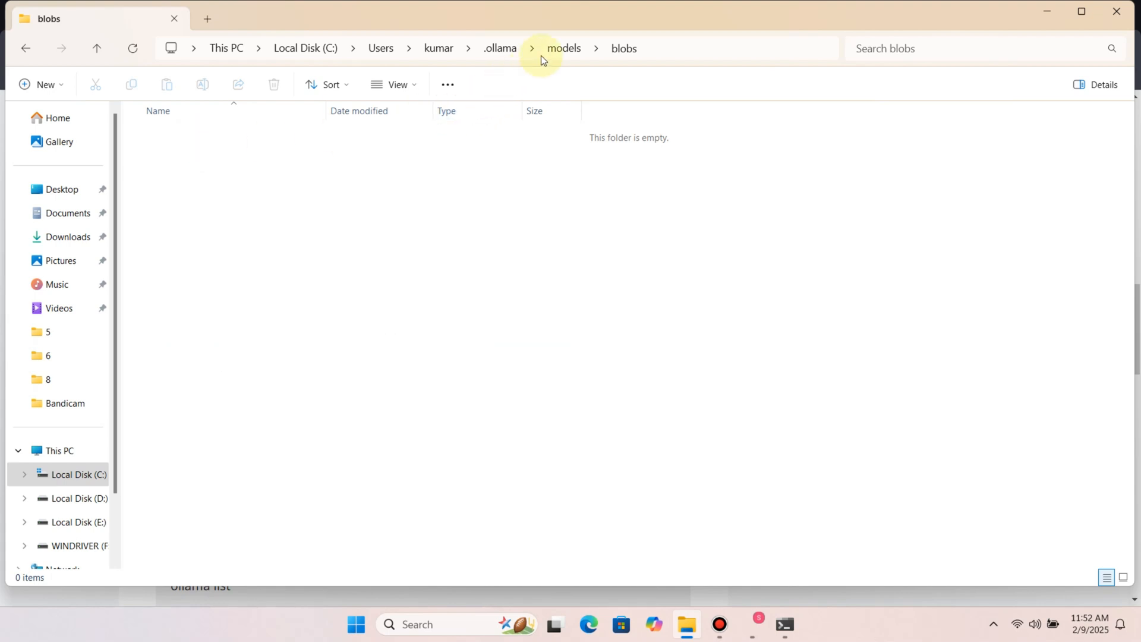
{"action": "mouse_move", "coordinate": [563, 56]}
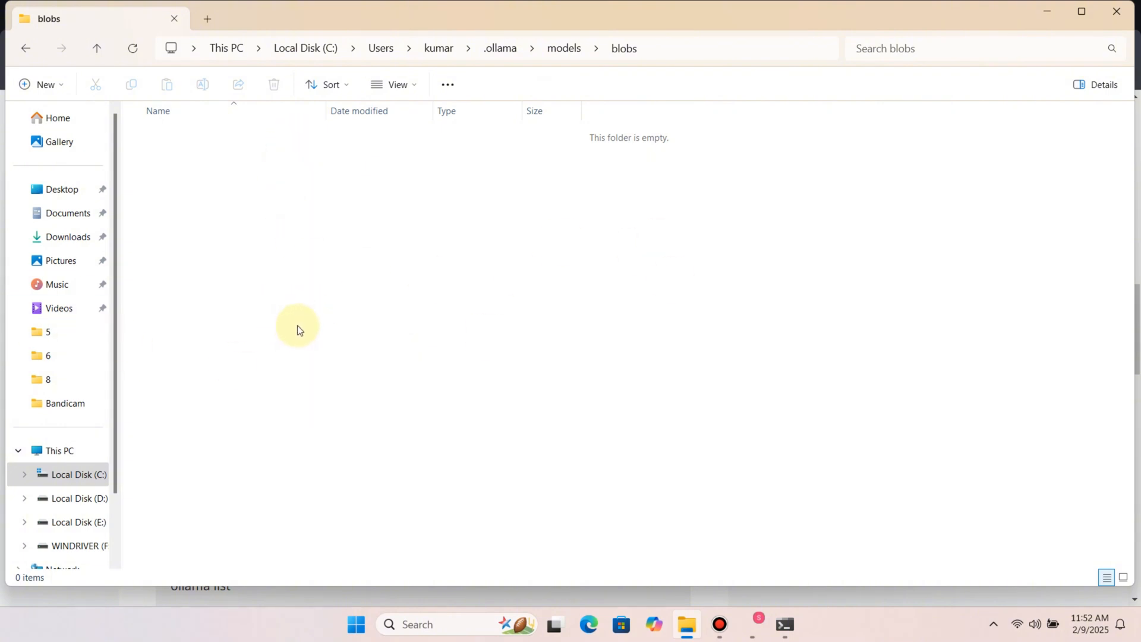
{"action": "mouse_move", "coordinate": [469, 378]}
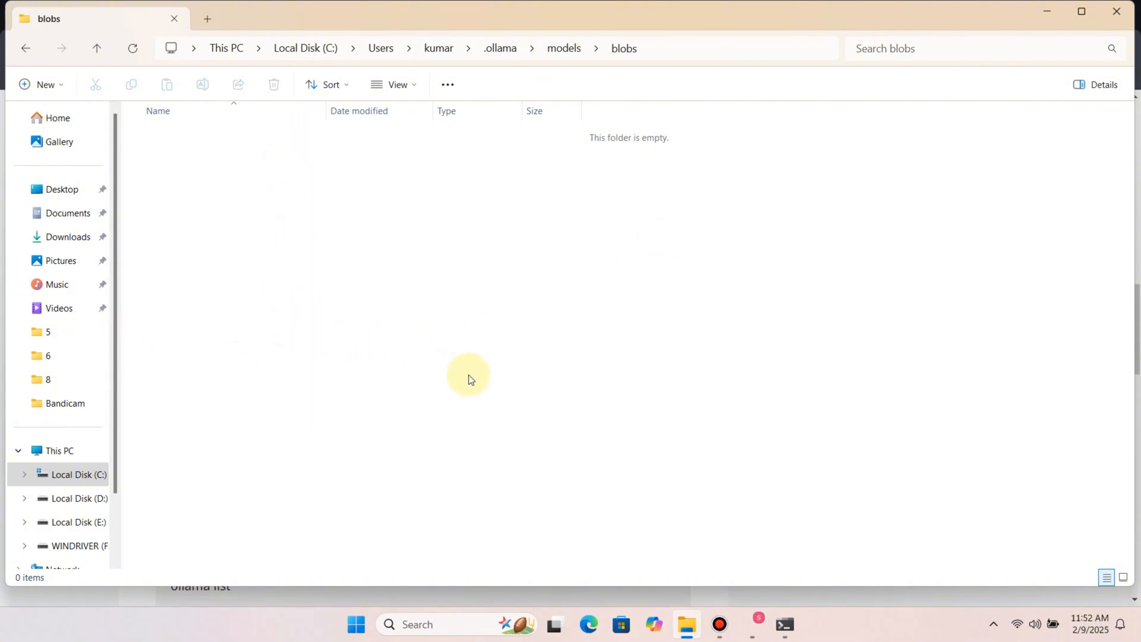